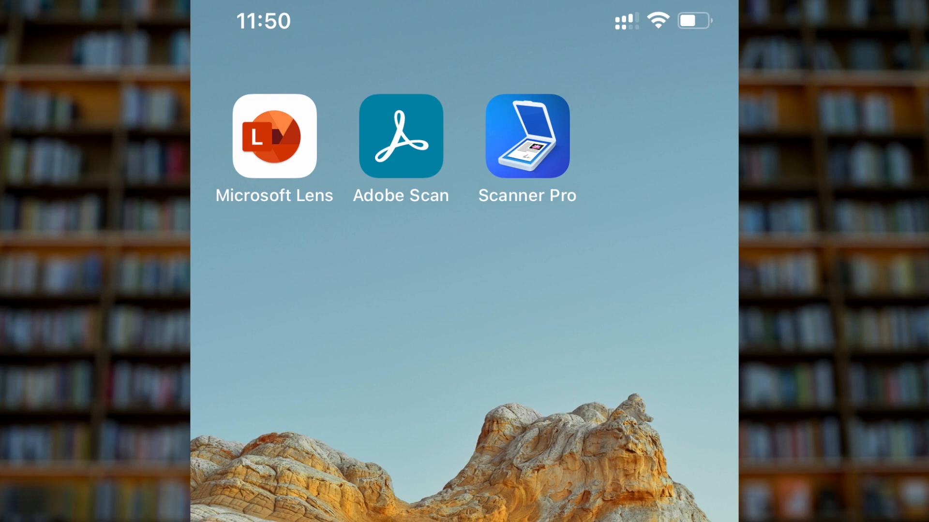
# Launch Microsoft Lens and set the camera to Document mode for the notes page.
pyautogui.click(273, 136)
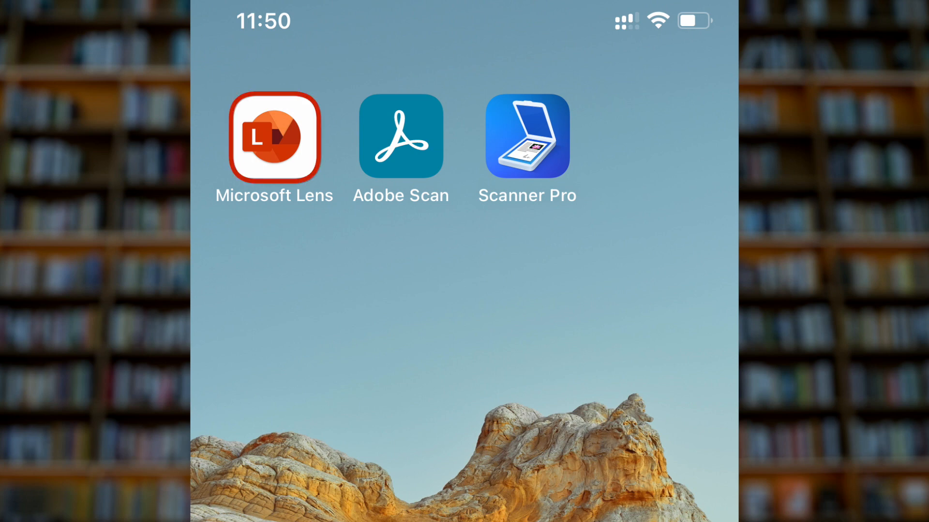
pyautogui.click(401, 137)
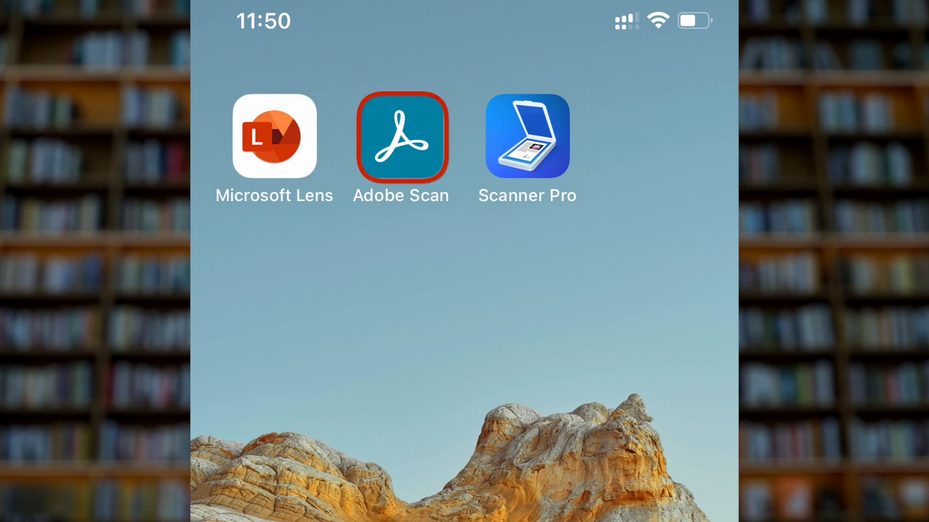
pyautogui.click(527, 136)
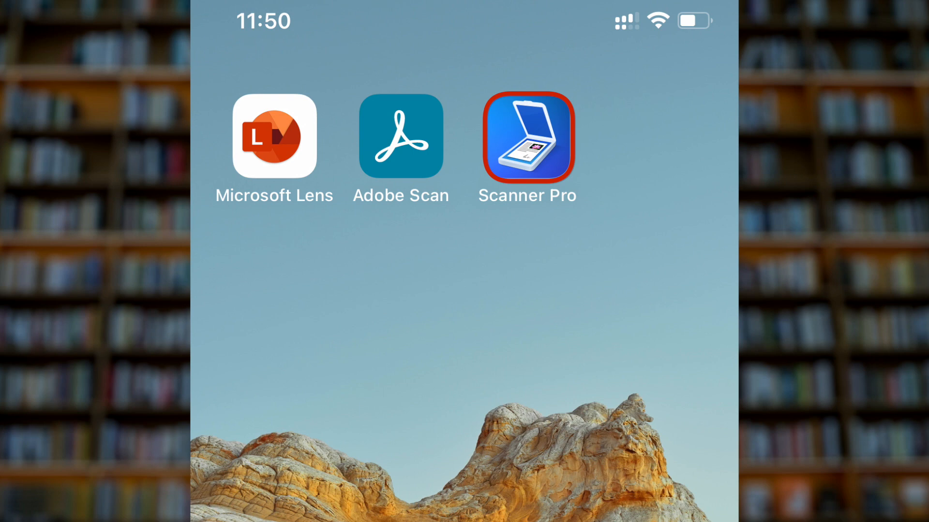
pyautogui.click(527, 137)
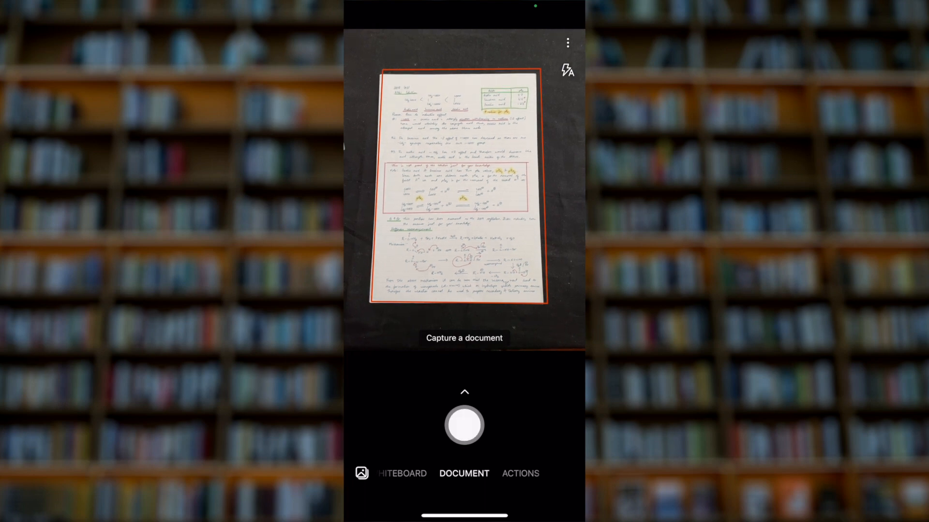
# Capture the first notes page, keep its detected border and rotate it a quarter turn.
pyautogui.click(463, 425)
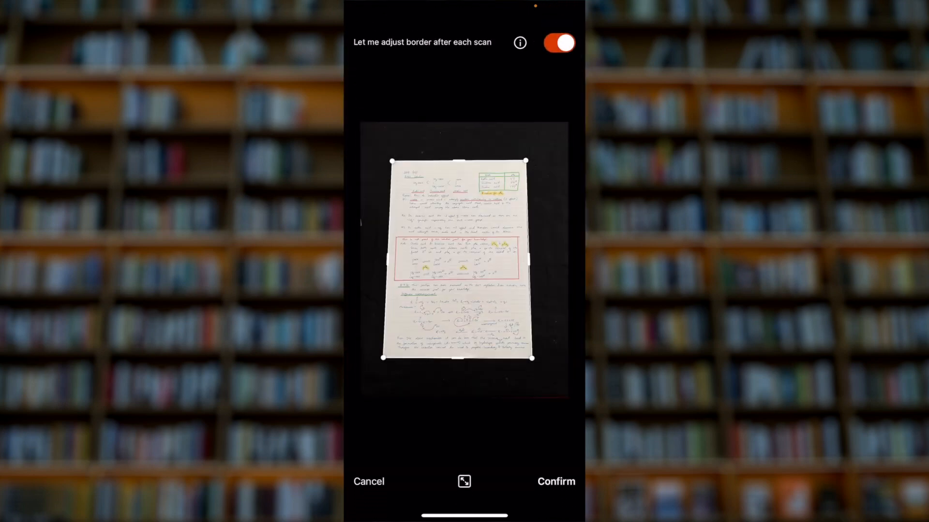
pyautogui.click(554, 482)
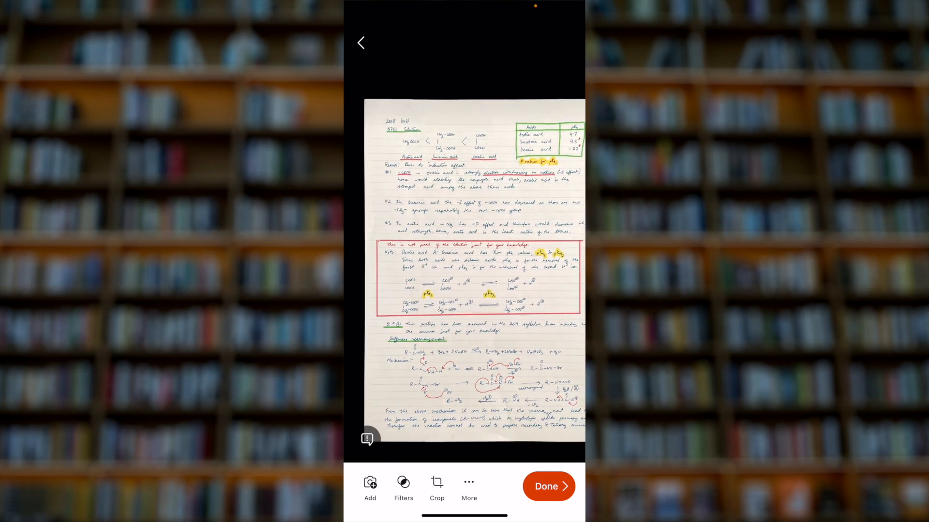
pyautogui.click(403, 485)
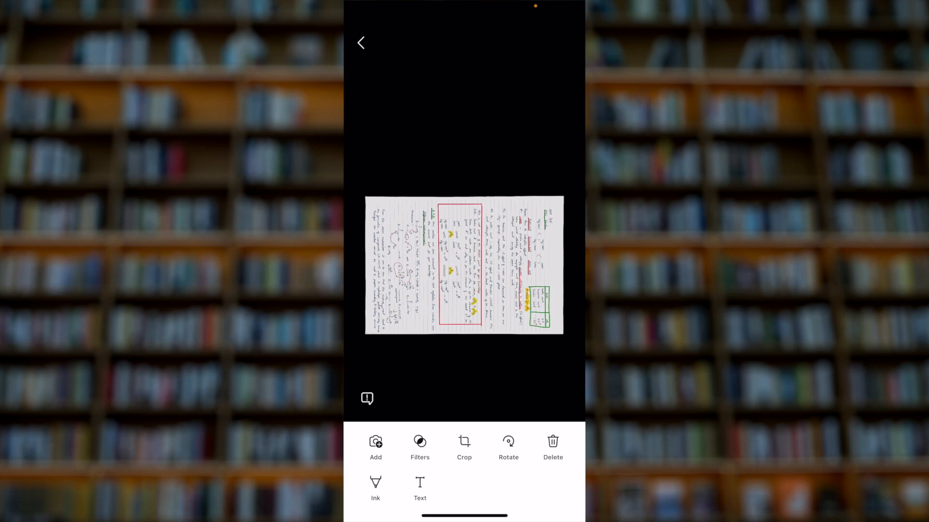
# Return to the camera to add a second page to the scan.
pyautogui.click(508, 441)
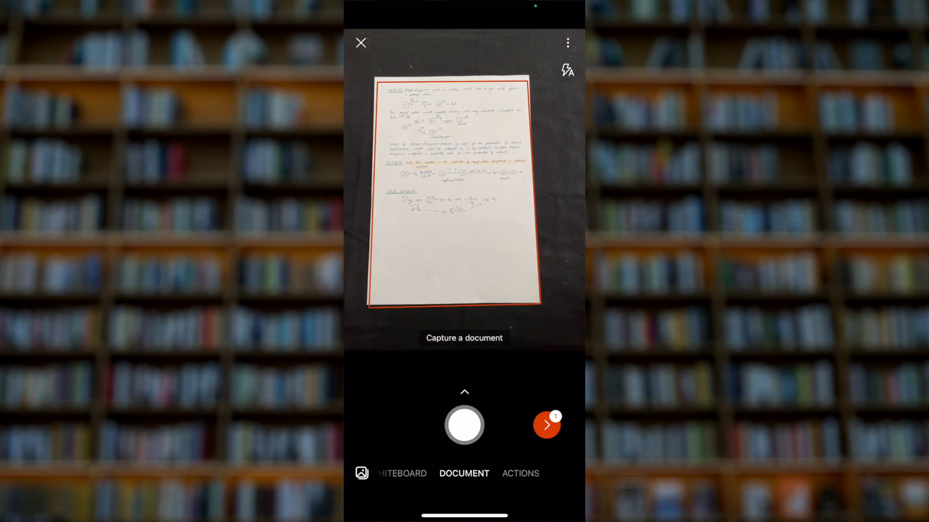
# Capture the second notes page and accept its detected border.
pyautogui.click(464, 425)
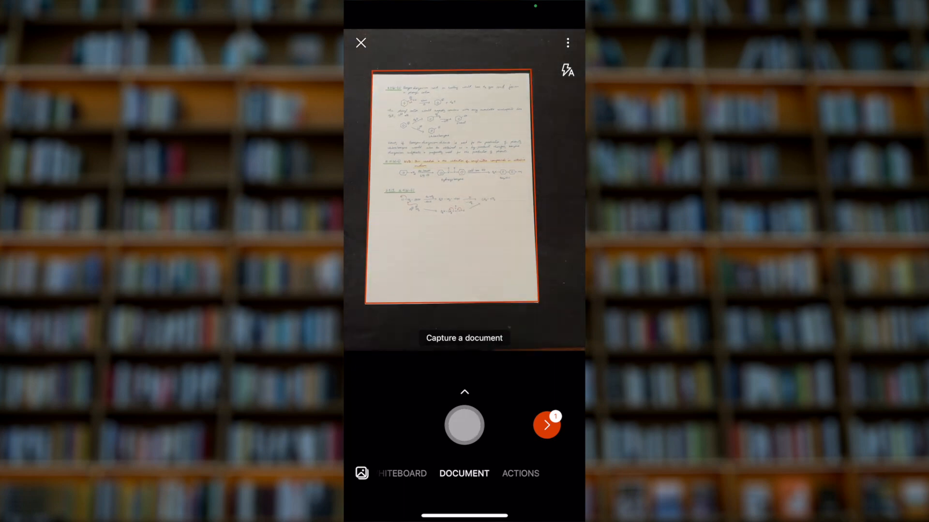
pyautogui.click(464, 425)
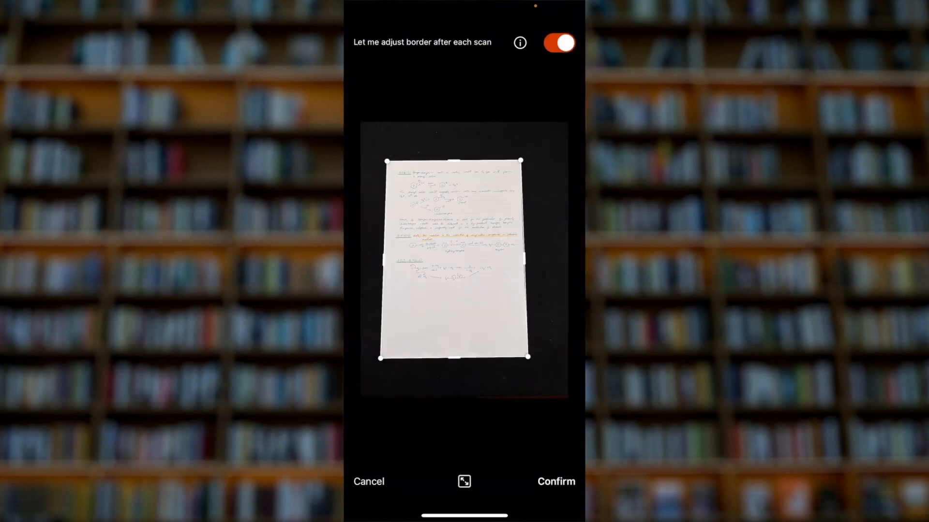
pyautogui.click(554, 480)
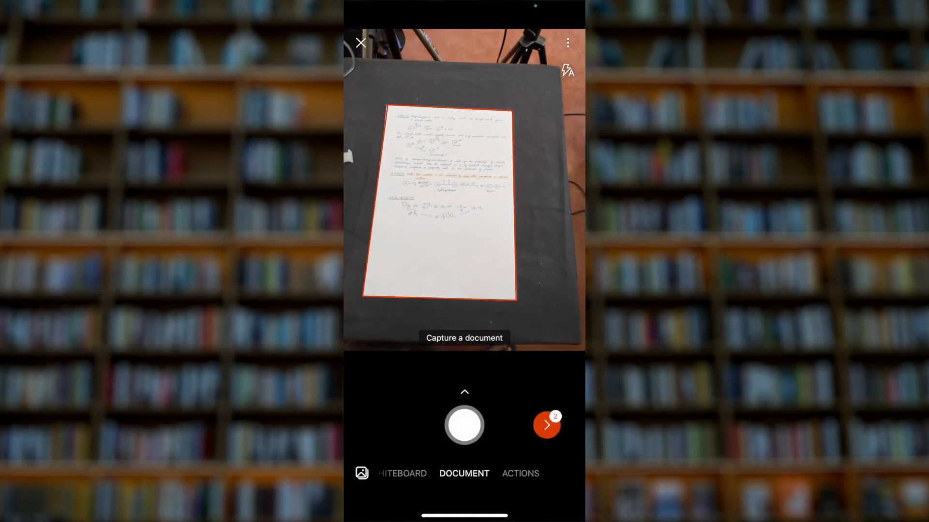
# Review both pages, re-crop page 2 and confirm the adjusted border.
pyautogui.click(546, 425)
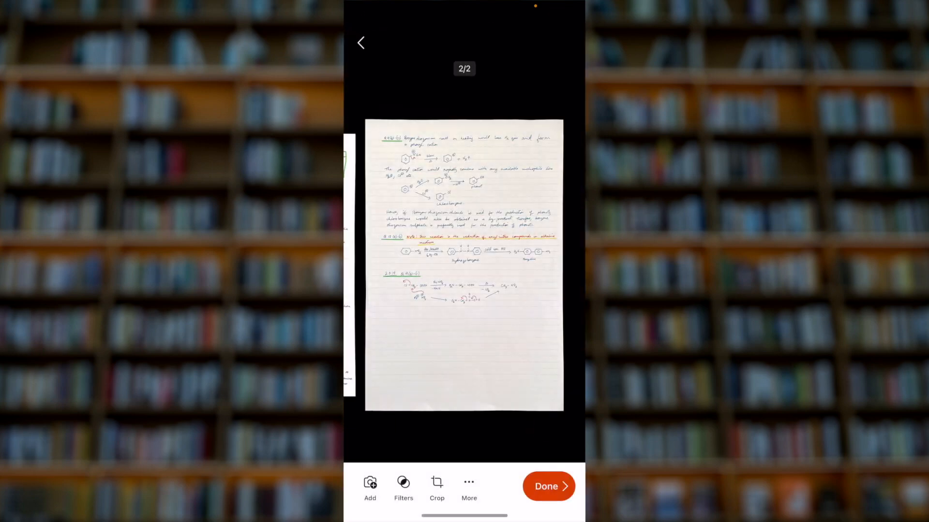
pyautogui.click(403, 485)
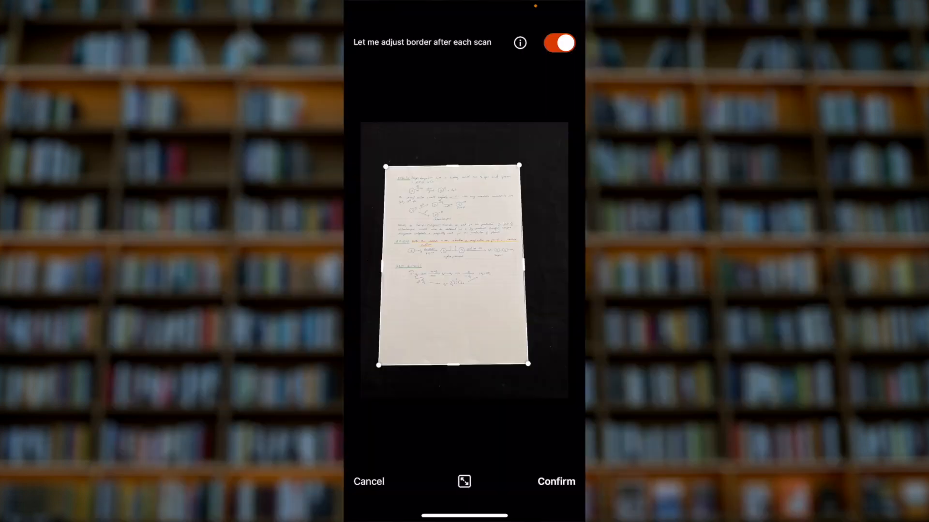
pyautogui.click(555, 482)
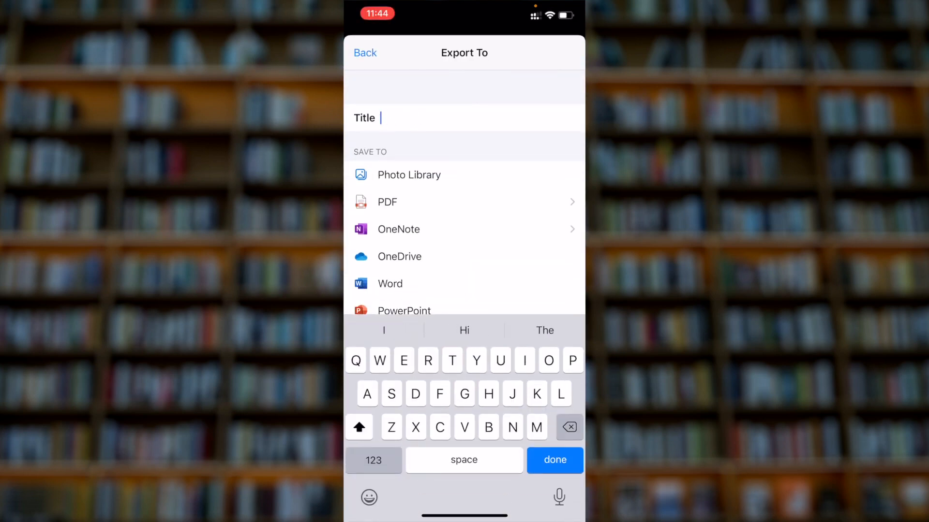
pyautogui.write('S2000987_')
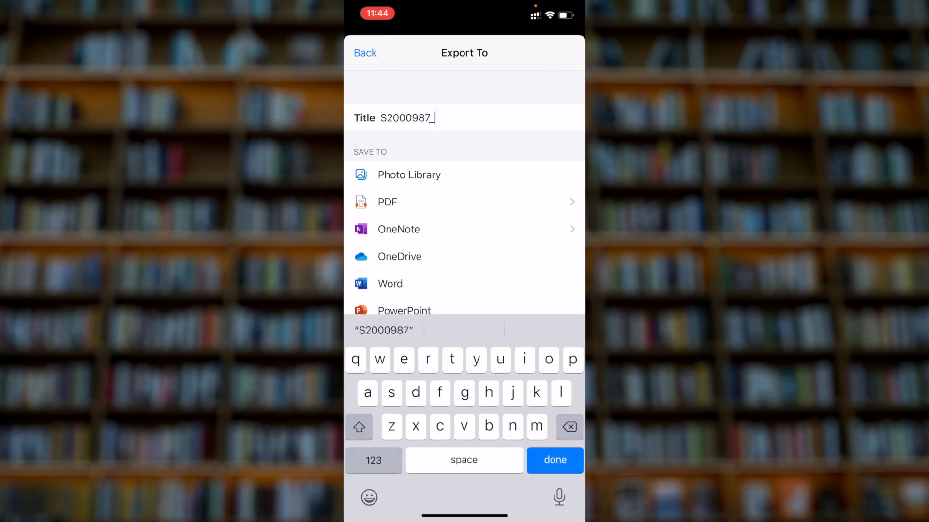
pyautogui.write('Chemistry_A1740')
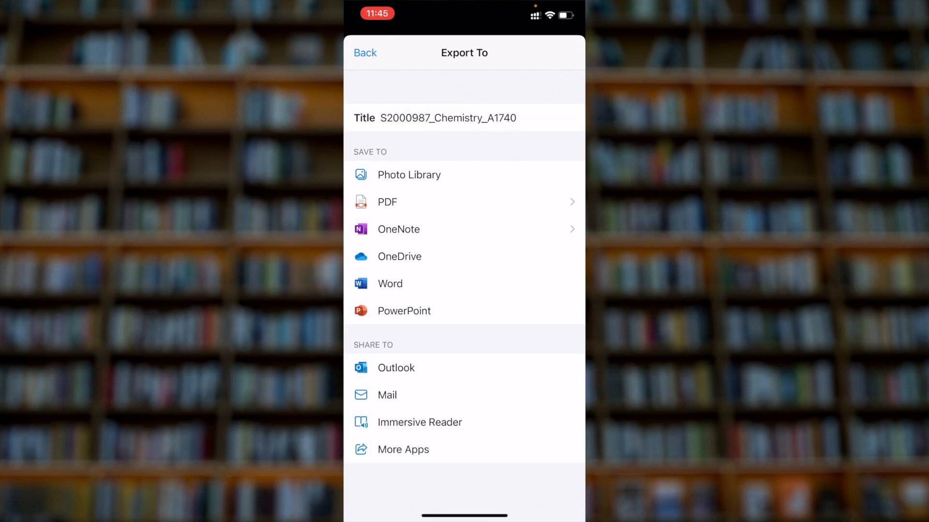
pyautogui.click(387, 202)
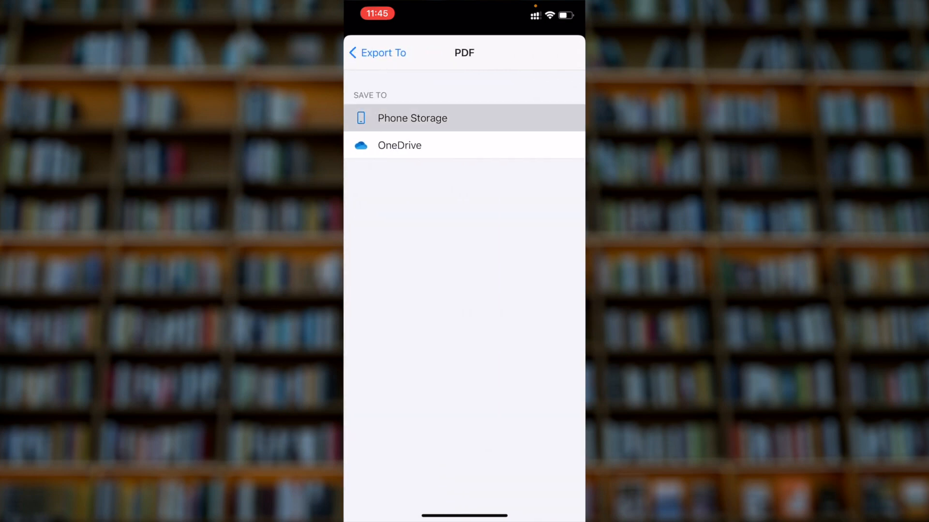
pyautogui.click(412, 118)
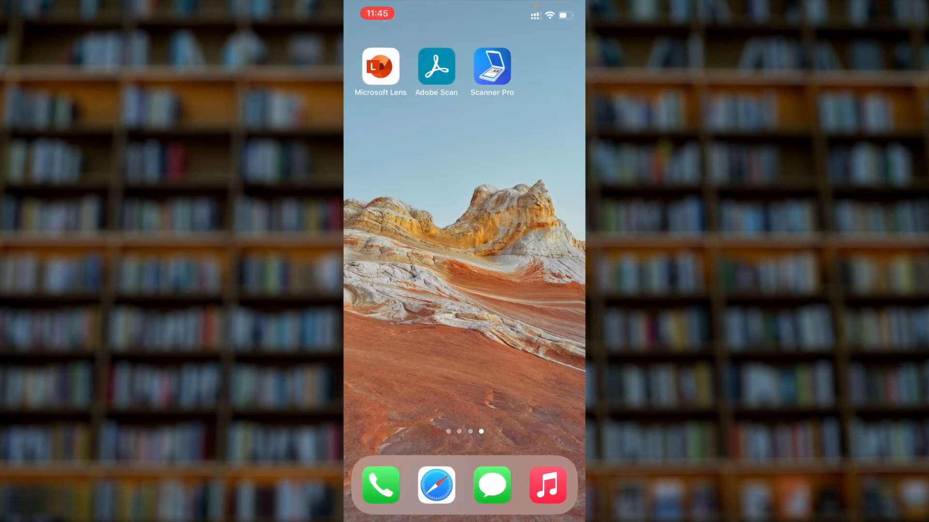
# Launch Adobe Scan and capture the first notes page into a new scan.
pyautogui.click(436, 66)
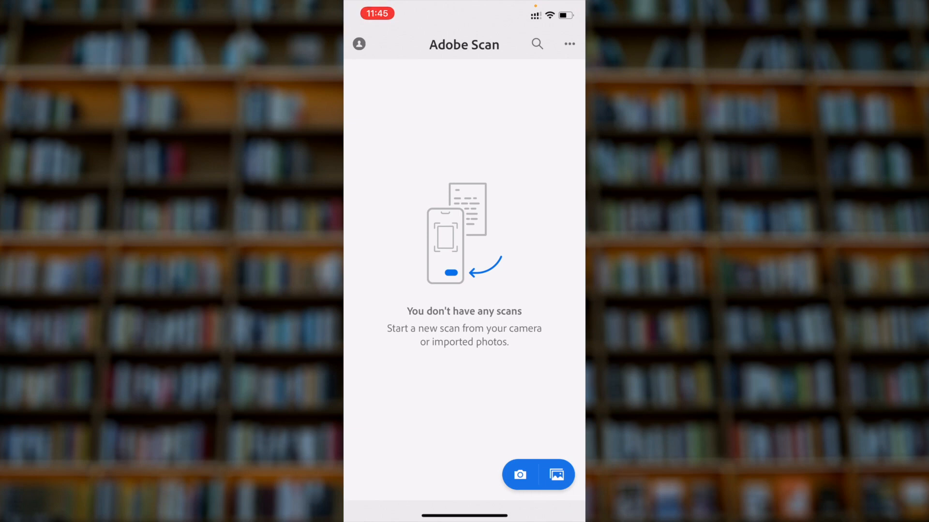
pyautogui.click(520, 475)
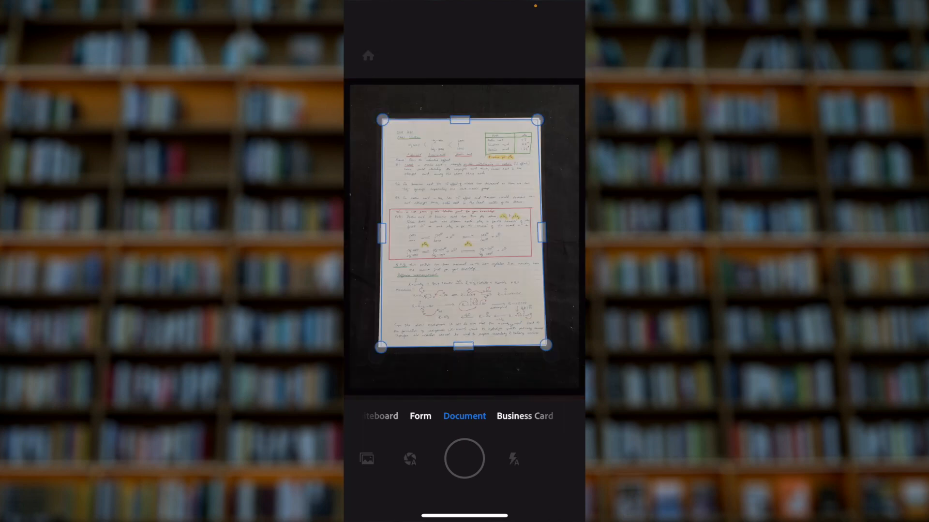
pyautogui.click(464, 459)
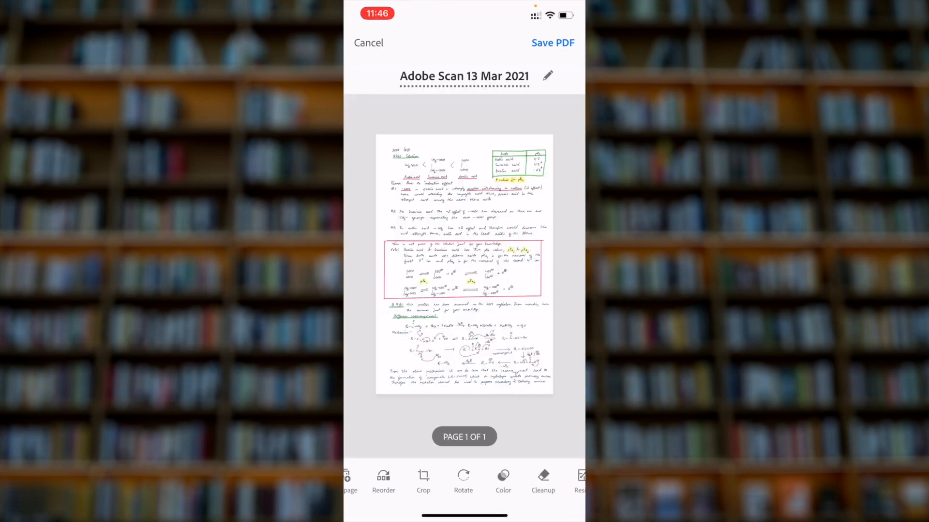
pyautogui.click(463, 475)
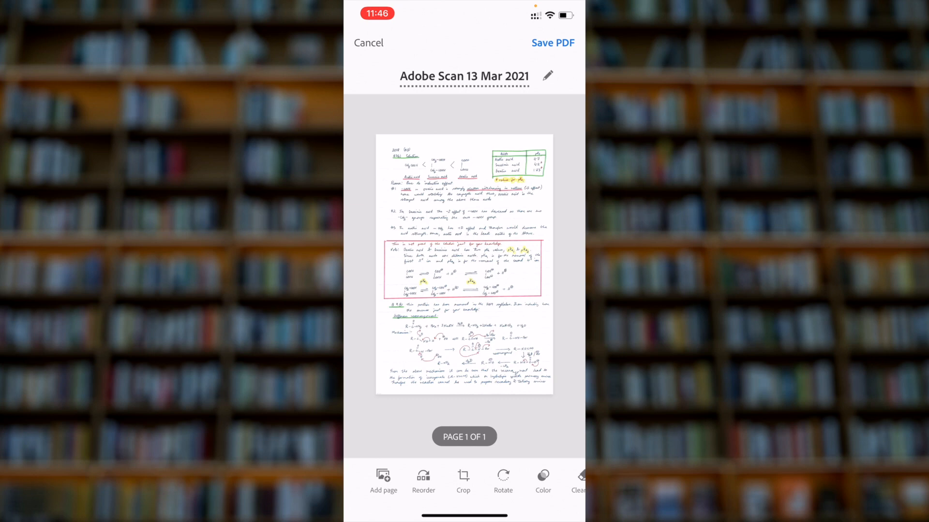
pyautogui.click(541, 478)
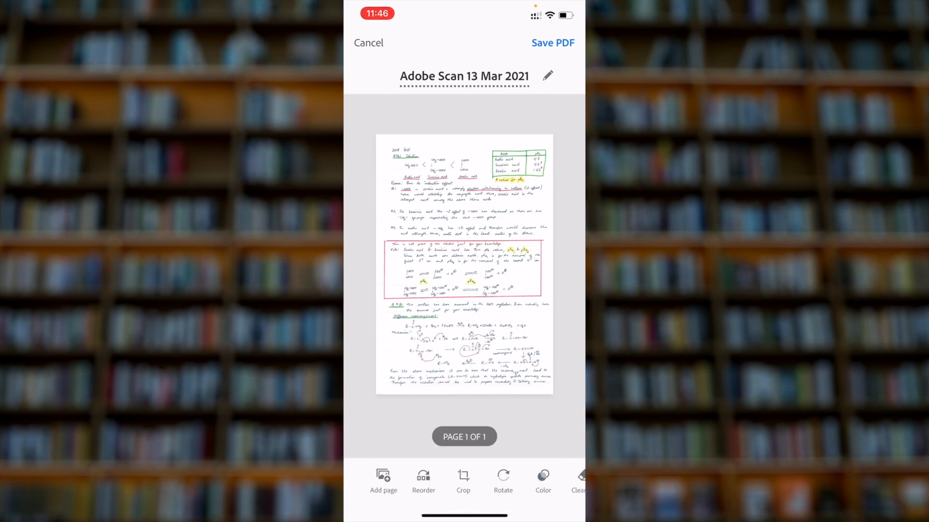
# Add the second notes page and bring up its colour filter options.
pyautogui.click(383, 480)
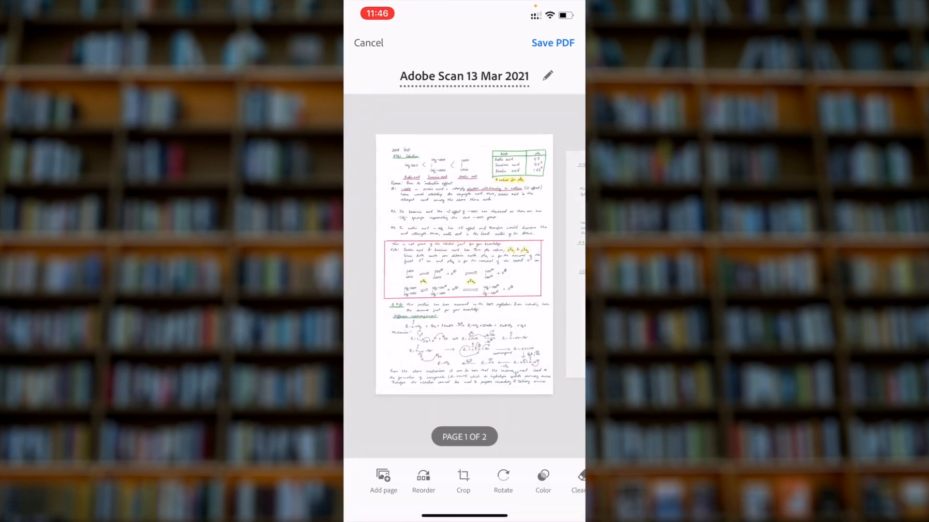
pyautogui.hscroll(-3)
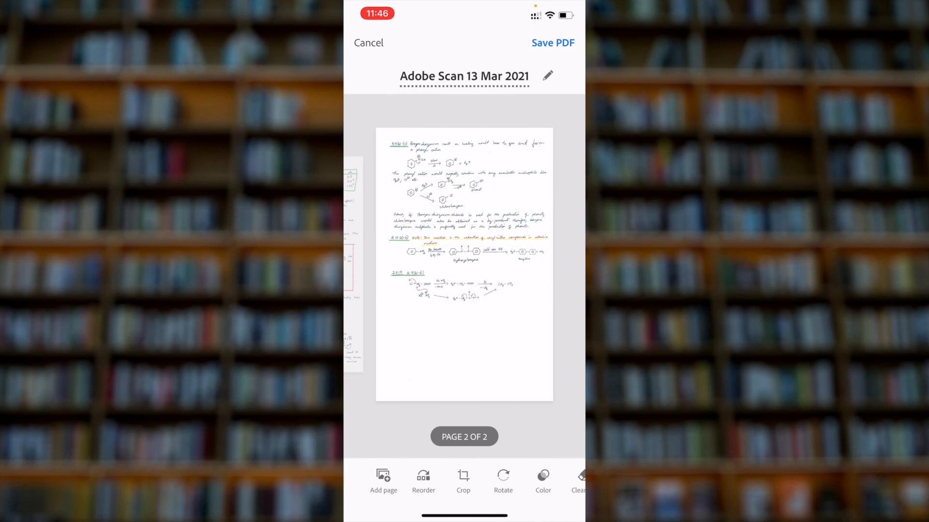
pyautogui.click(543, 478)
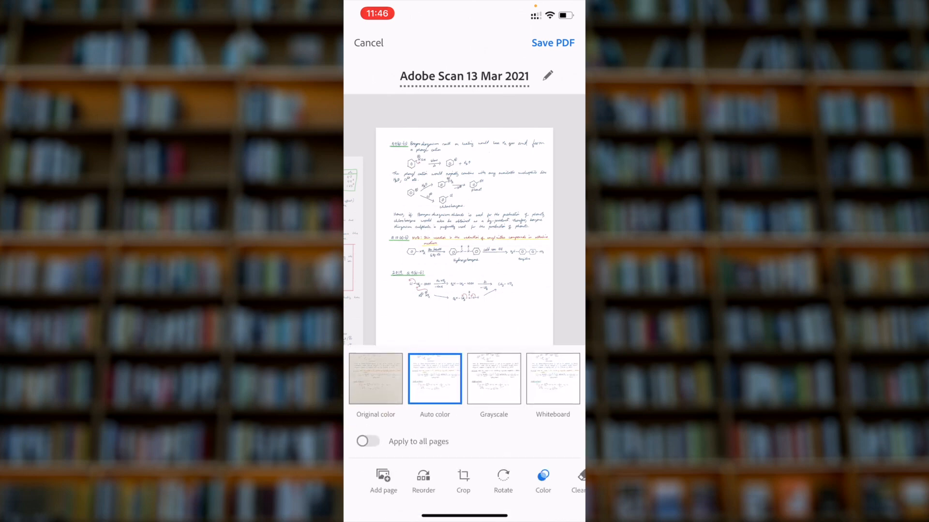
# Apply the Whiteboard filter to page two and start renaming the scan.
pyautogui.click(552, 378)
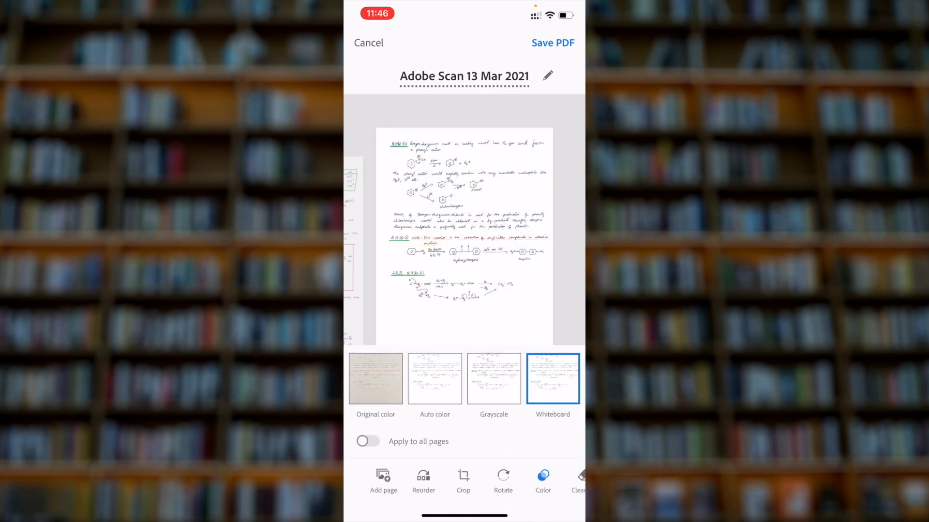
pyautogui.click(435, 378)
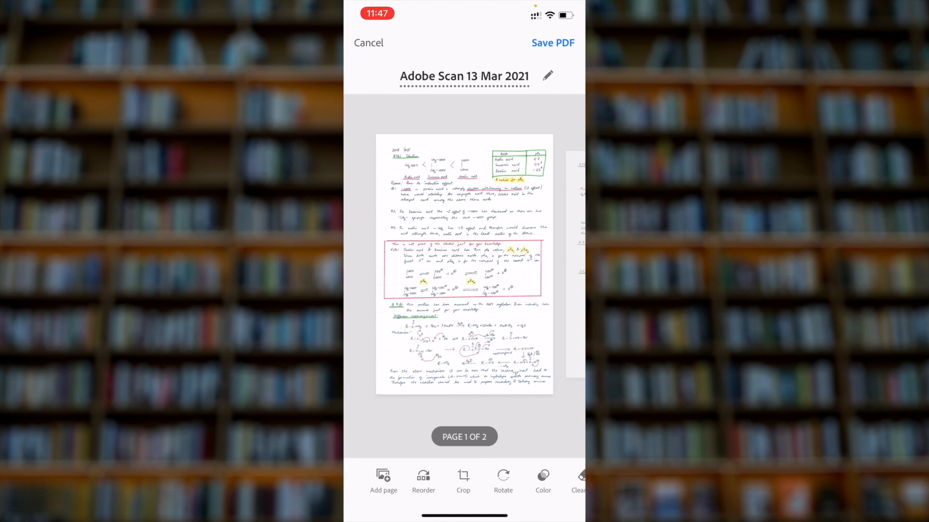
pyautogui.click(546, 76)
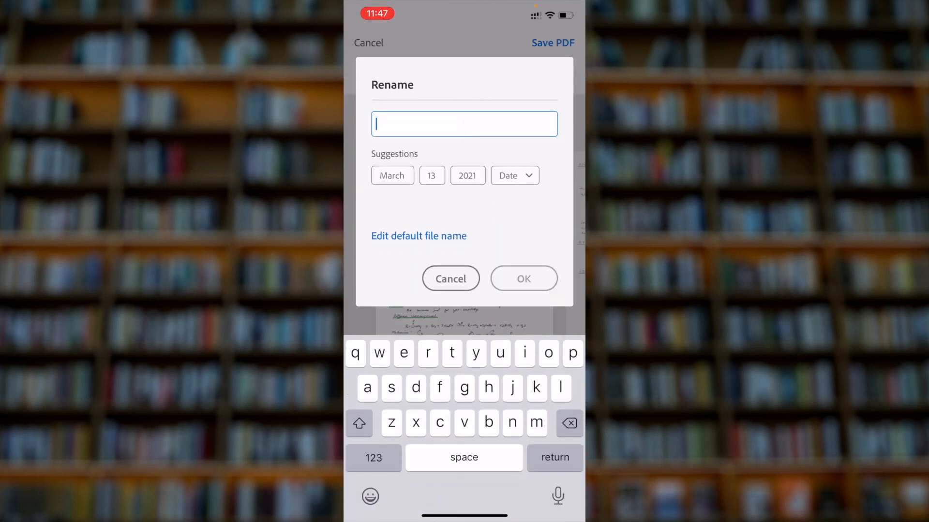
# Rename the scan with its Chemistry_A file name and confirm it.
pyautogui.click(359, 423)
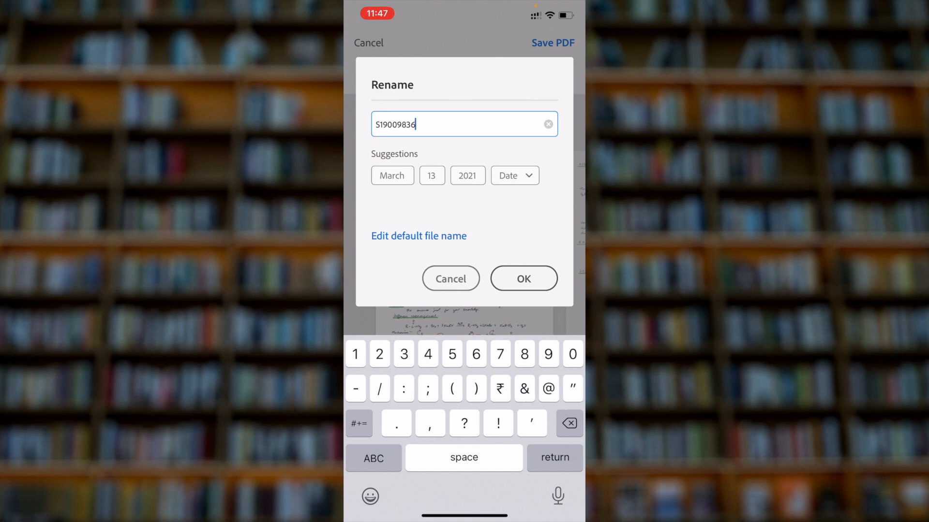
pyautogui.write('c')
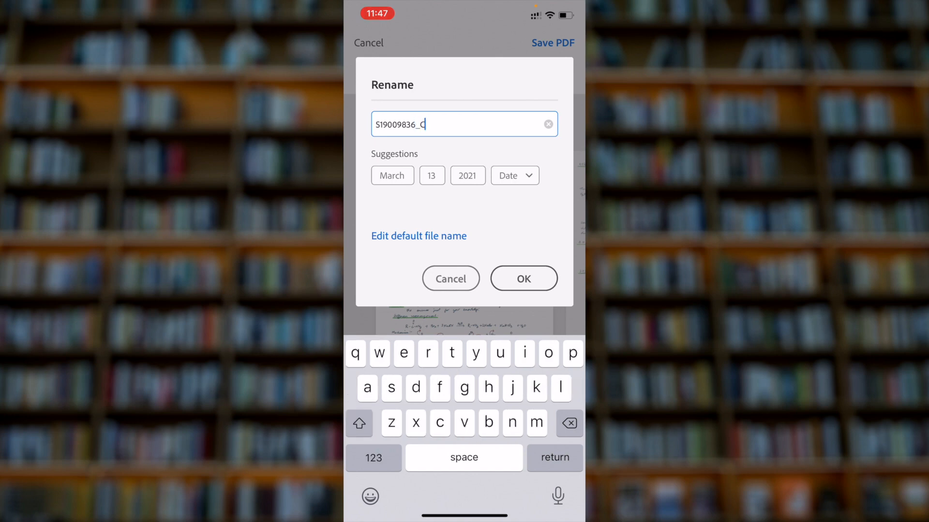
pyautogui.write('hemistry')
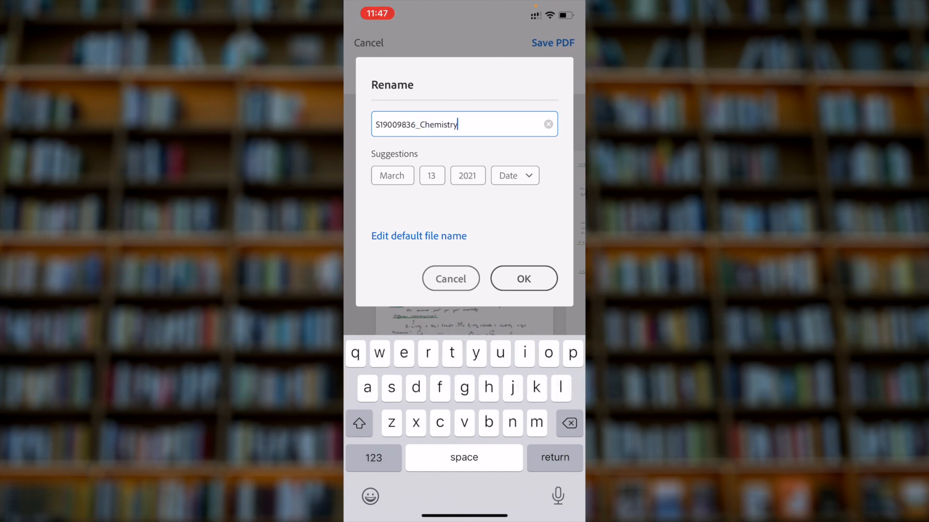
pyautogui.write('_')
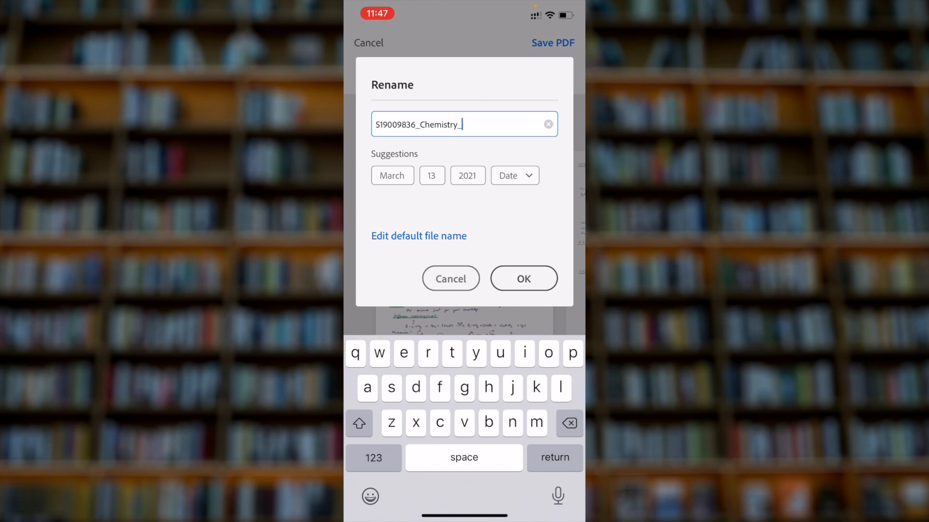
pyautogui.write('A1740')
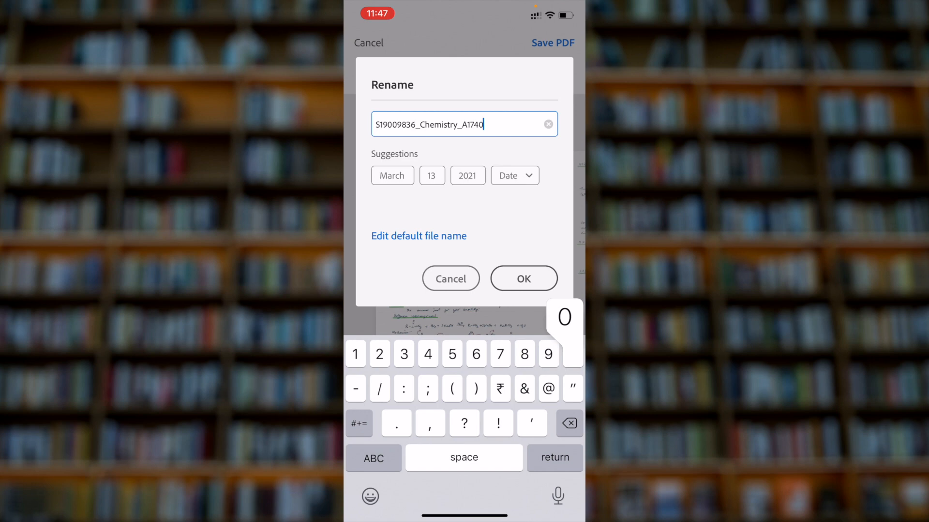
pyautogui.click(522, 279)
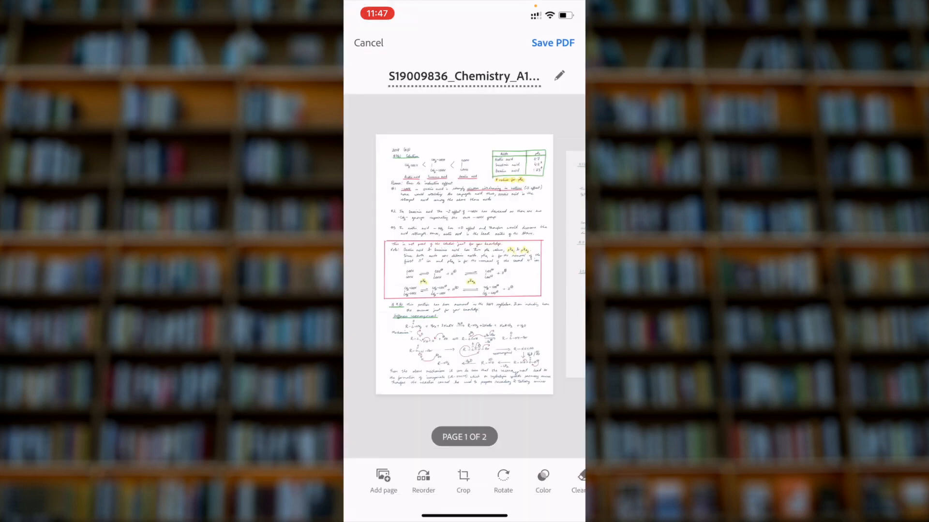
# Save the renamed two-page scan as a PDF.
pyautogui.click(552, 42)
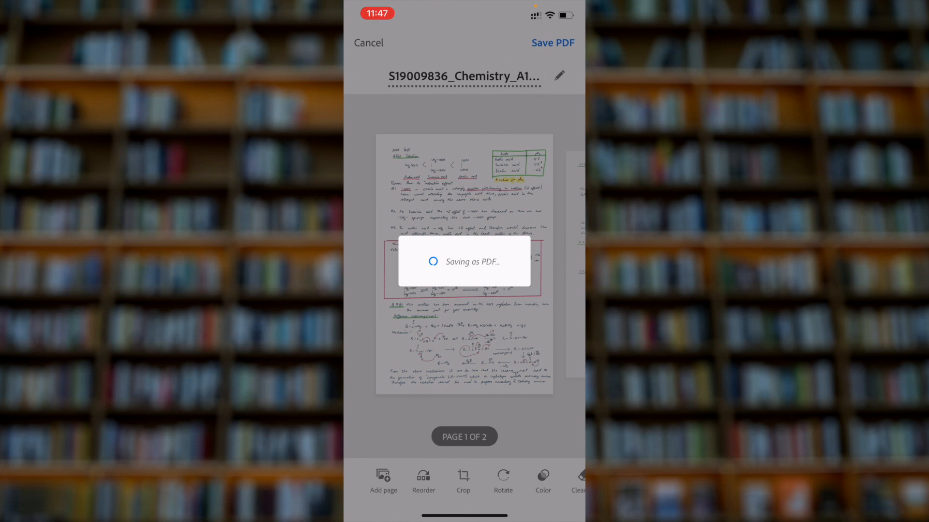
pyautogui.click(551, 42)
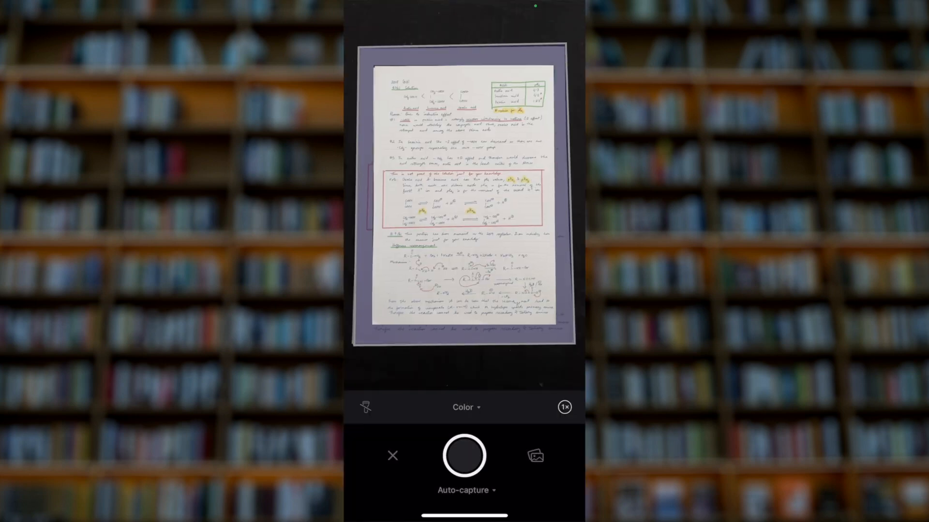
# Capture the notes pages into a new Scanner Pro document.
pyautogui.click(464, 456)
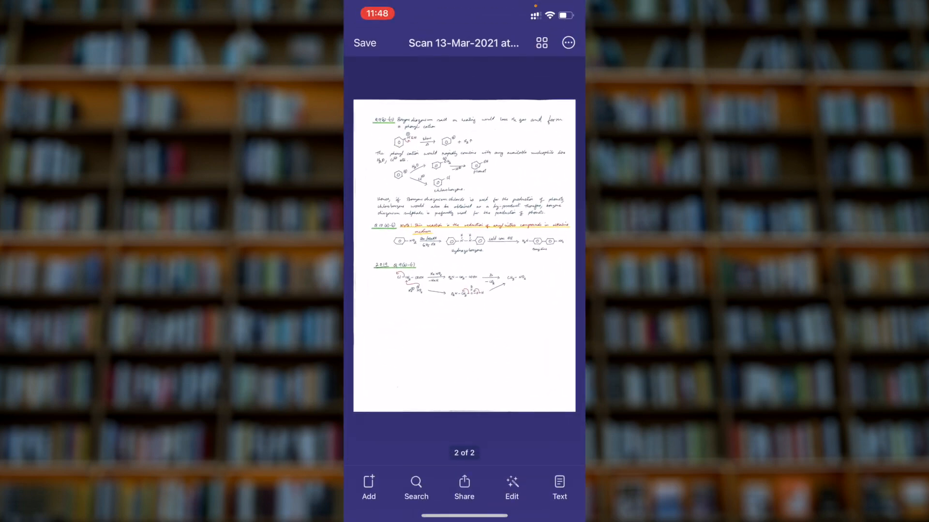
# Rename the document from its date name to its Chemistry file name and confirm.
pyautogui.click(464, 43)
pyautogui.write('S18')
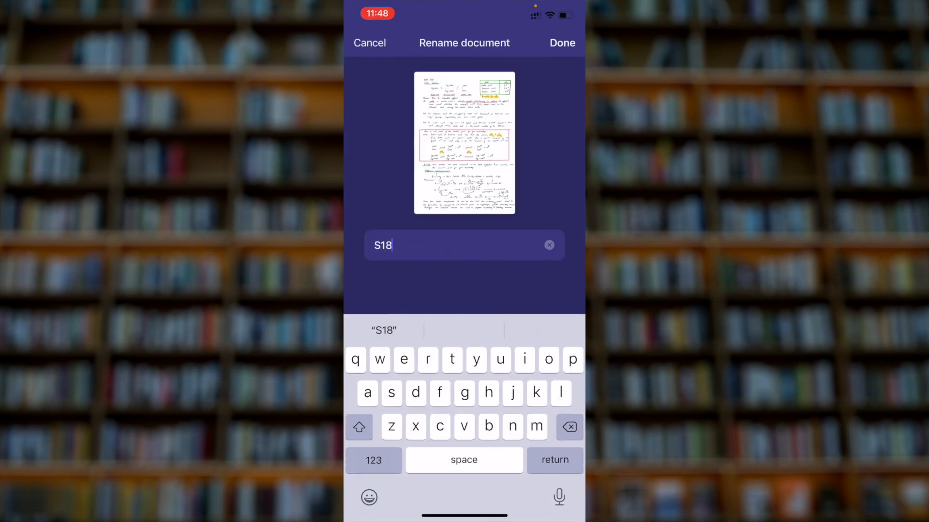
pyautogui.write('00987_')
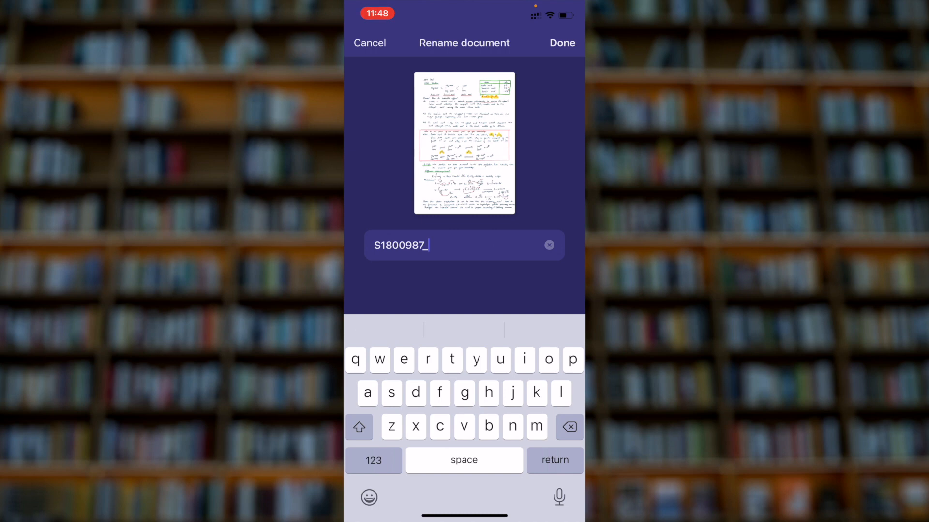
pyautogui.write('Chem')
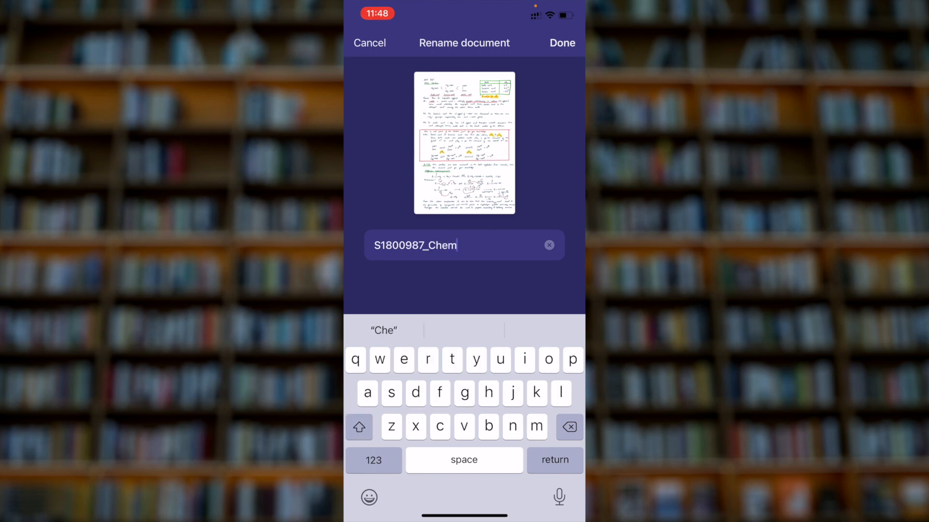
pyautogui.write('istry')
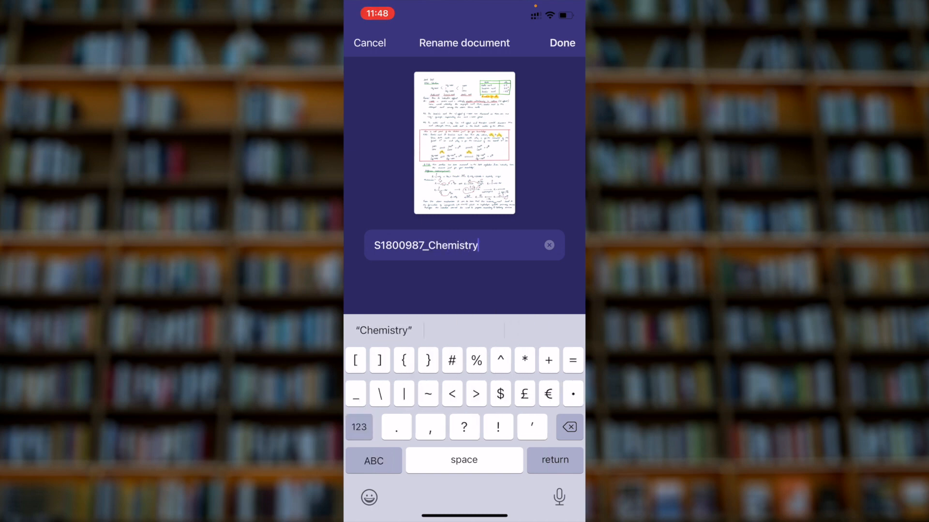
pyautogui.write('C')
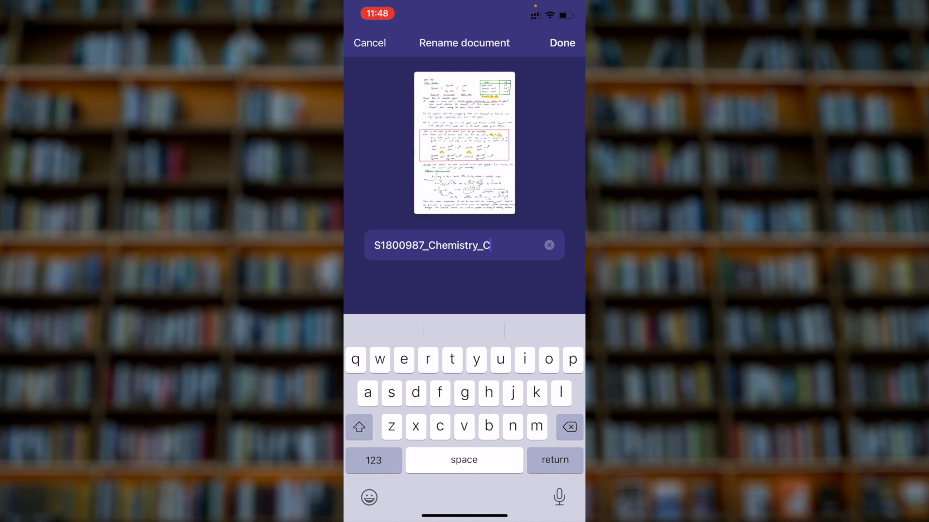
pyautogui.click(561, 43)
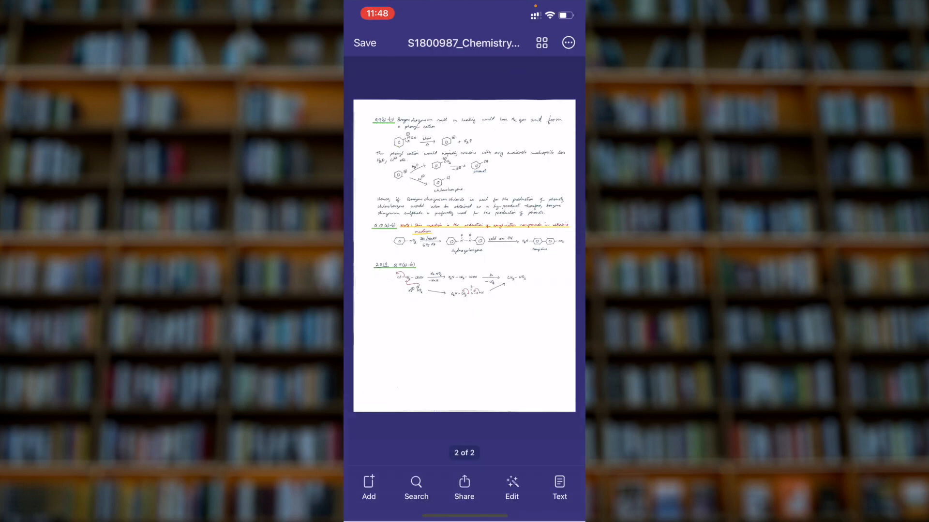